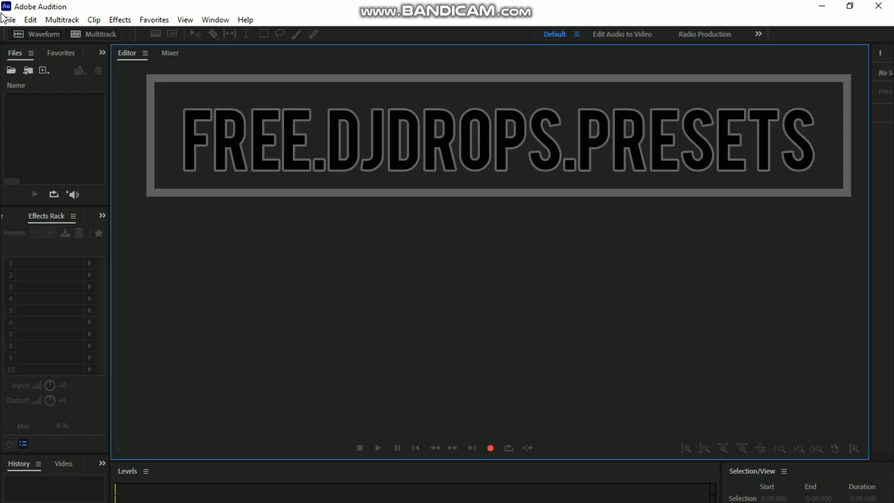
mouse_move(93, 34)
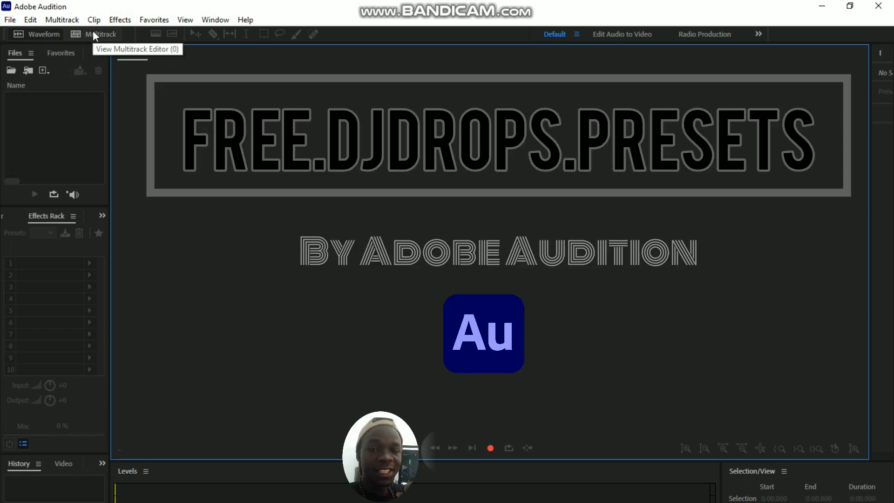
Step: Start a new multitrack session from the Multitrack toolbar button
click(97, 33)
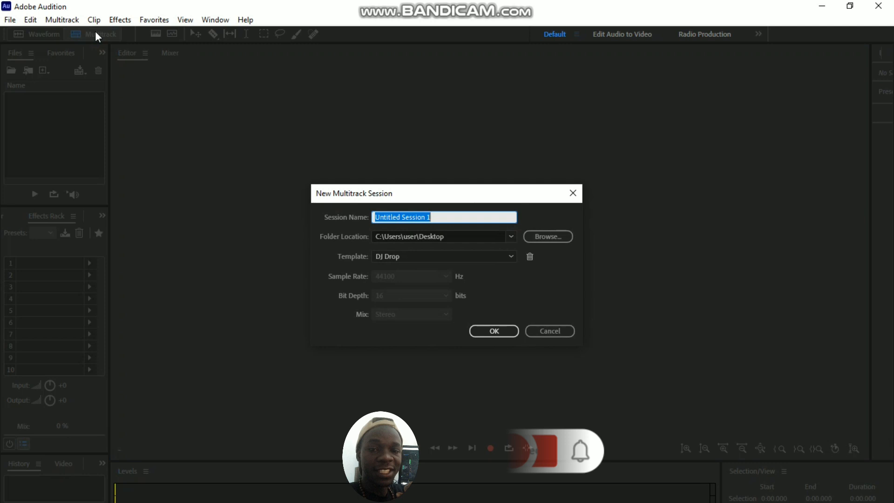
Step: Create the multitrack session 'Dry Drops' using the DJ Drop template
text(Dr)
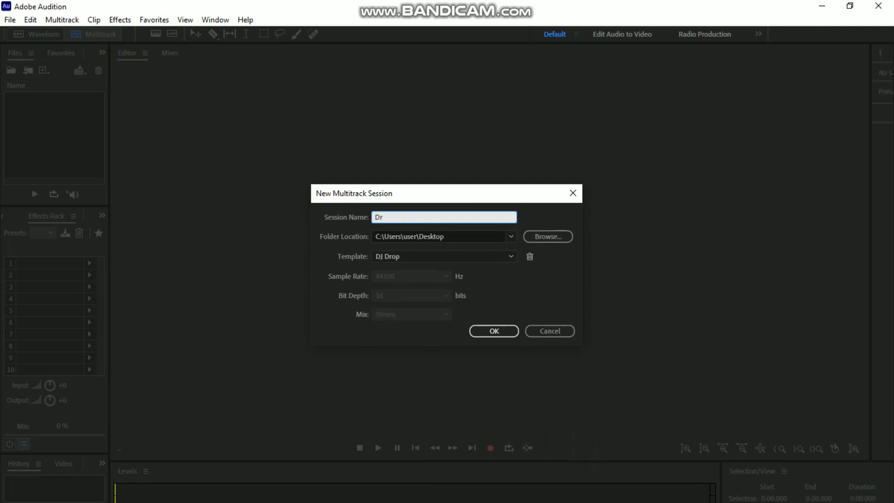
text(y Drops)
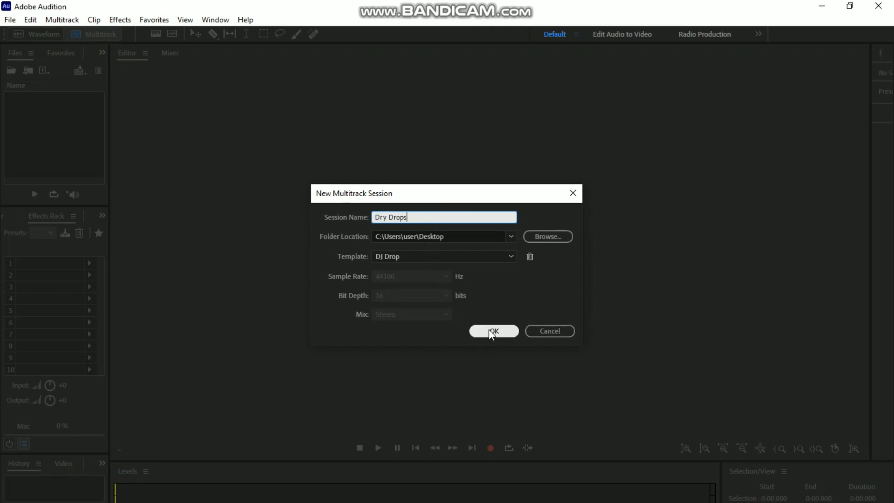
mouse_move(518, 269)
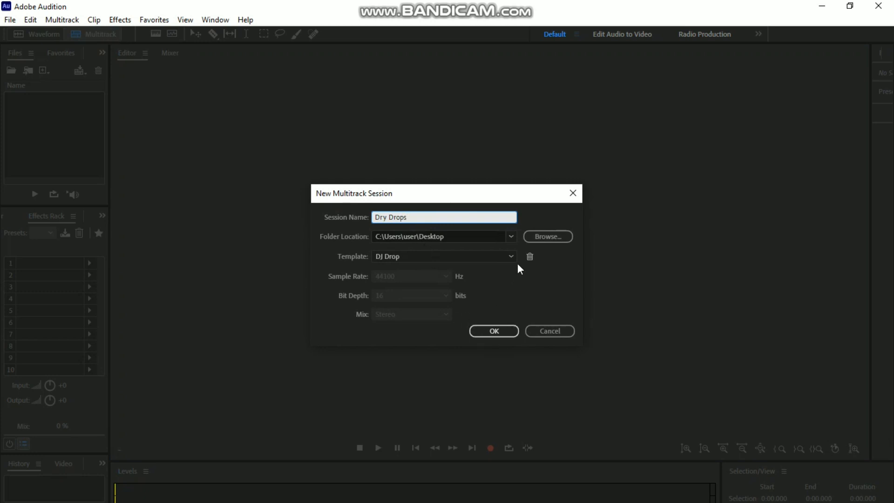
click(444, 257)
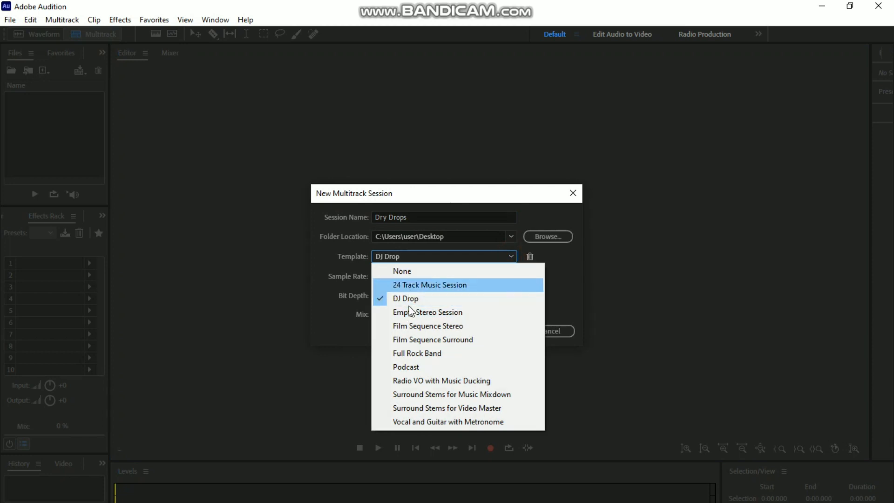
mouse_move(406, 298)
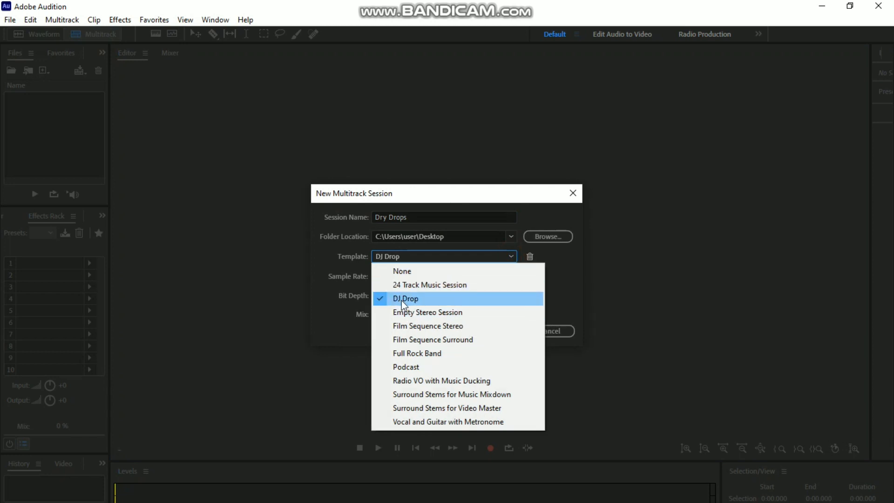
click(405, 298)
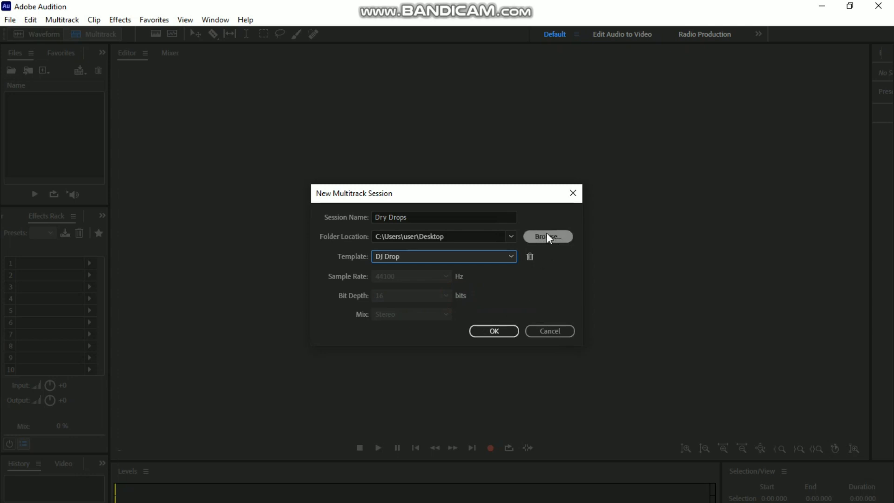
click(493, 330)
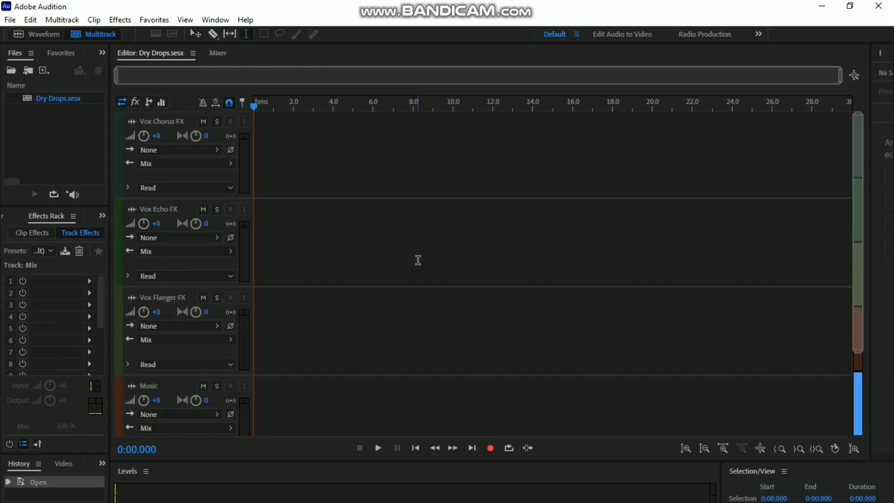
mouse_move(191, 177)
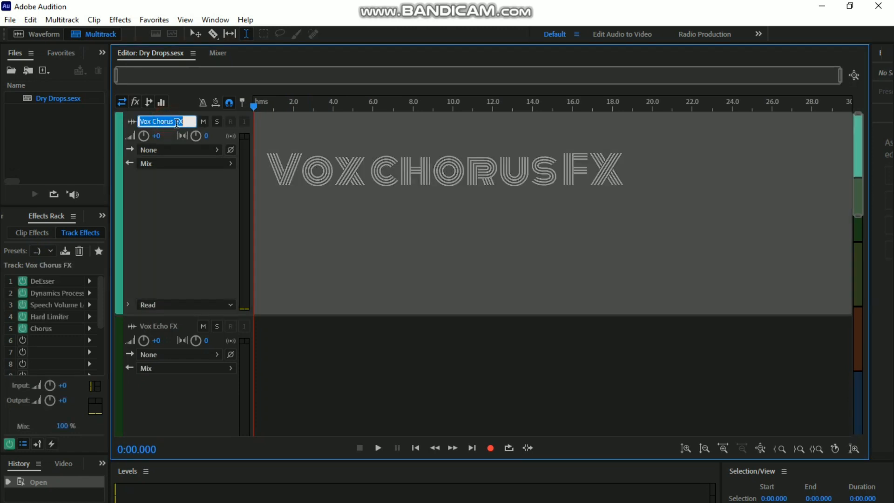
Step: Inspect the Vox Chorus FX track and scroll through tracks to the Mix bus, then minimize Audition
click(274, 306)
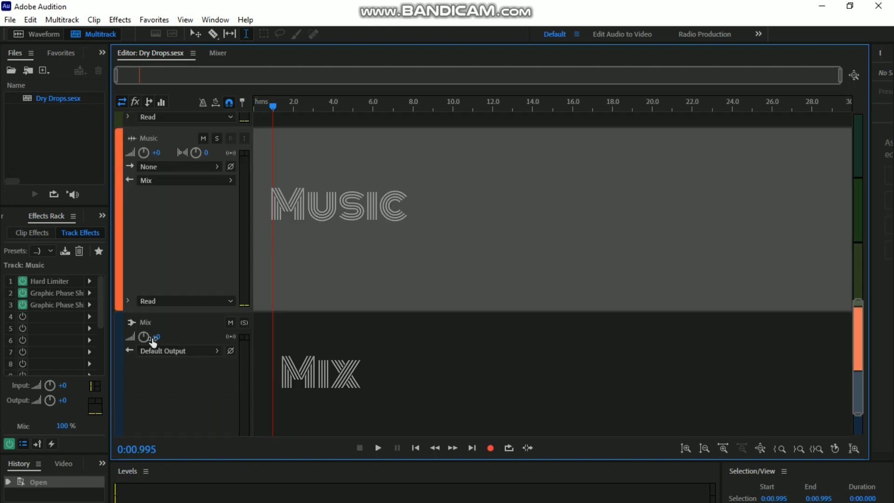
mouse_move(153, 330)
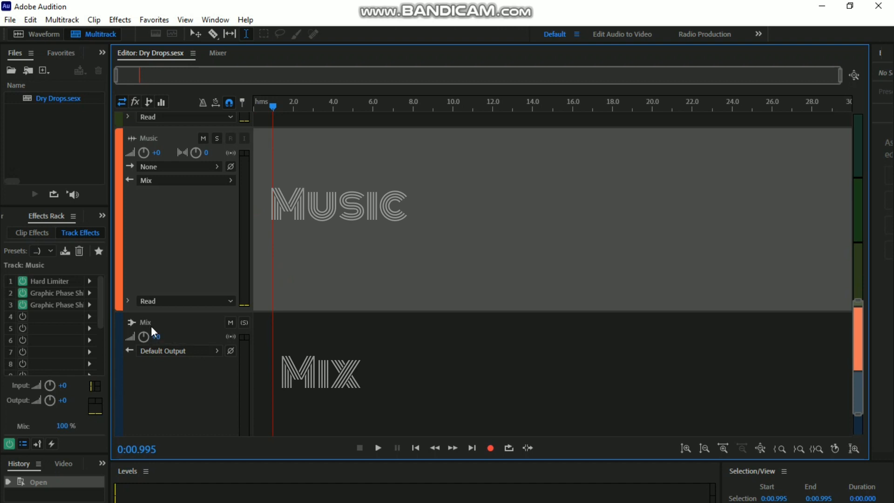
double_click(146, 323)
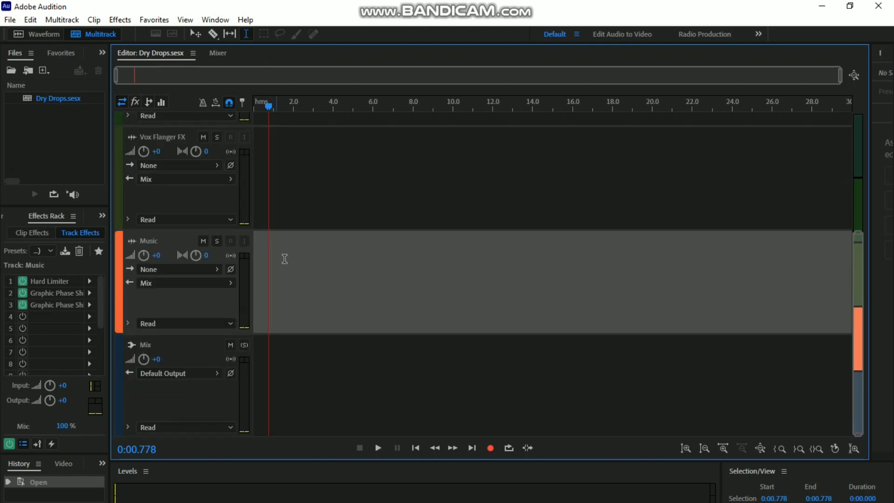
scroll(up, 3)
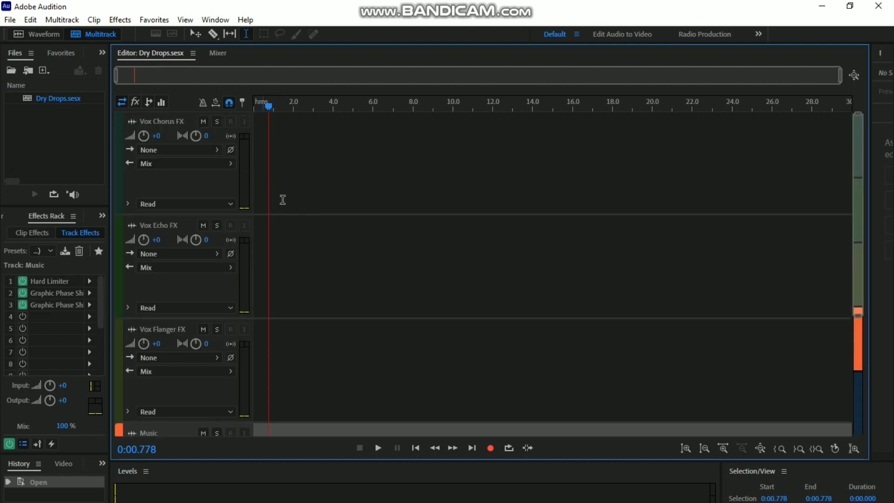
scroll(down, 3)
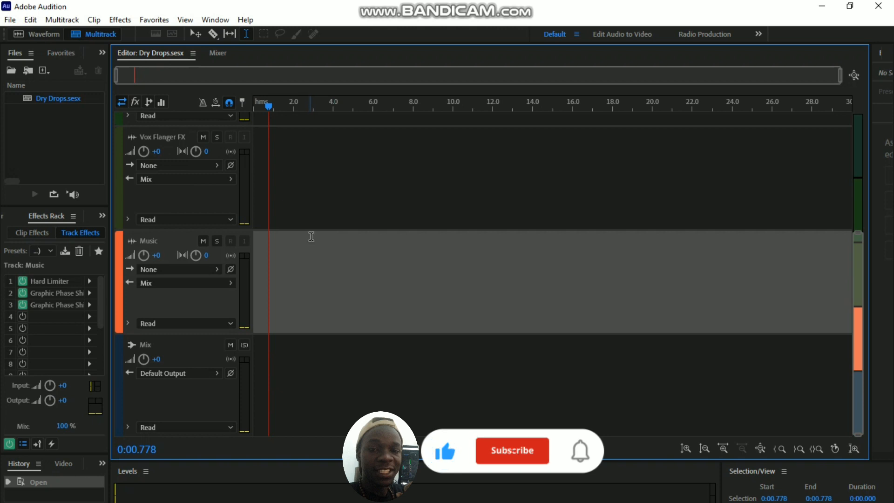
scroll(down, 3)
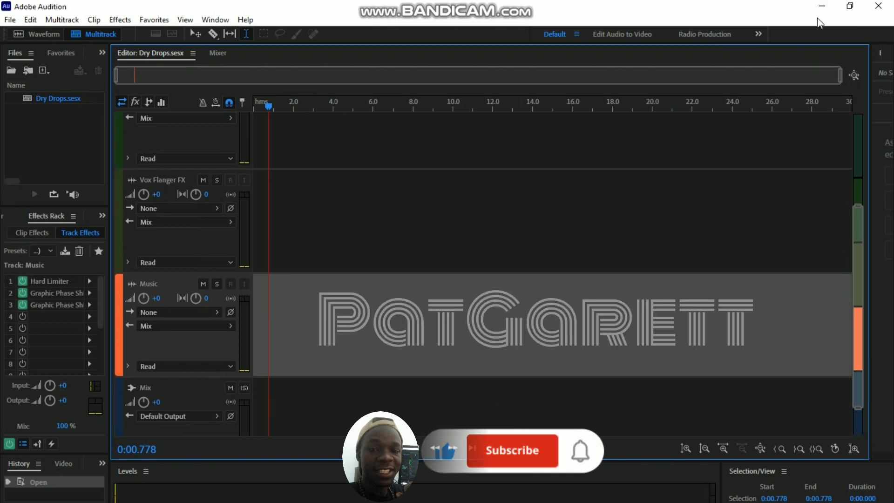
click(822, 5)
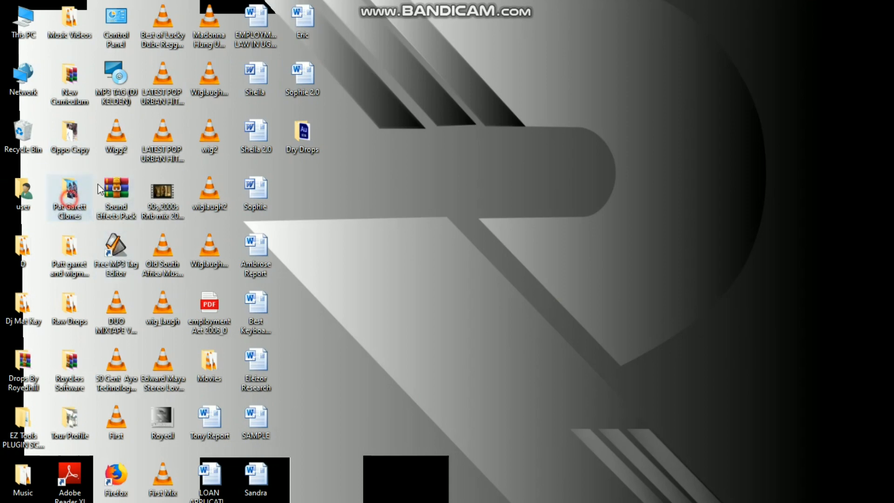
Step: Open the Pat Garett Clones folder and open one of its voice drop files
double_click(69, 186)
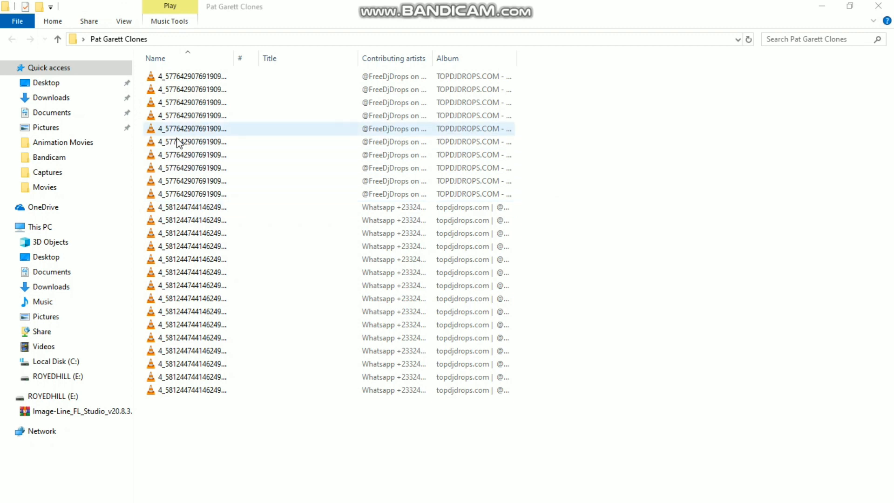
double_click(192, 142)
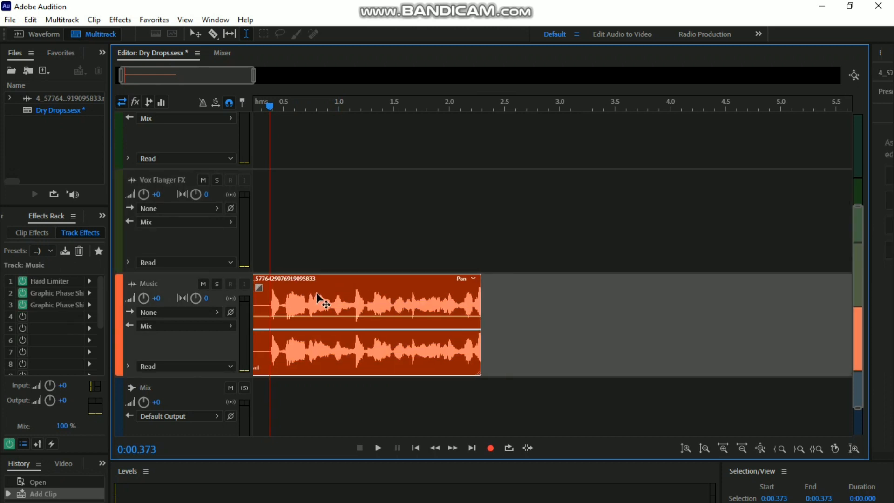
Step: Select the voice drop clip on the Music track and extend it to full length
click(378, 447)
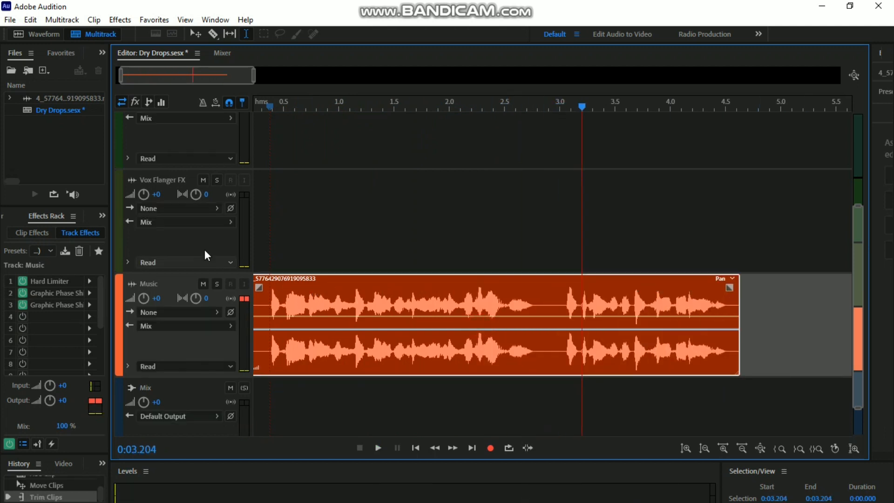
click(378, 447)
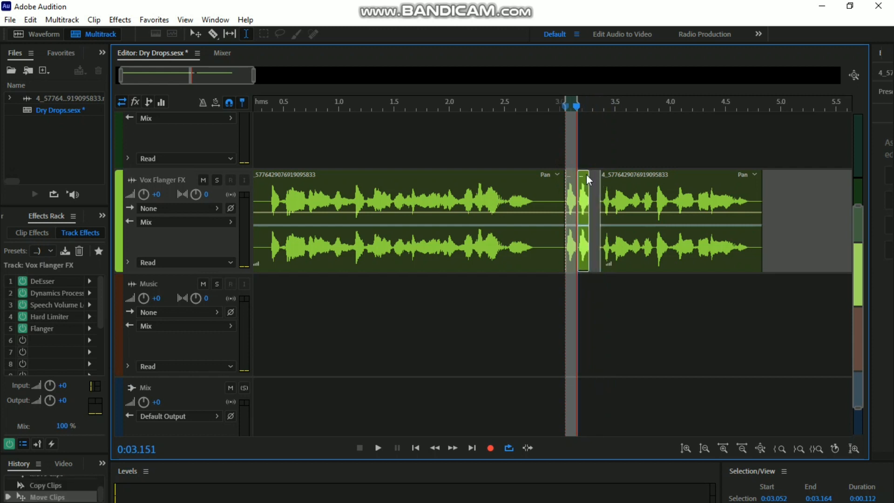
Step: Select and remove the small sliver left after splitting the drop near 3 seconds
click(379, 448)
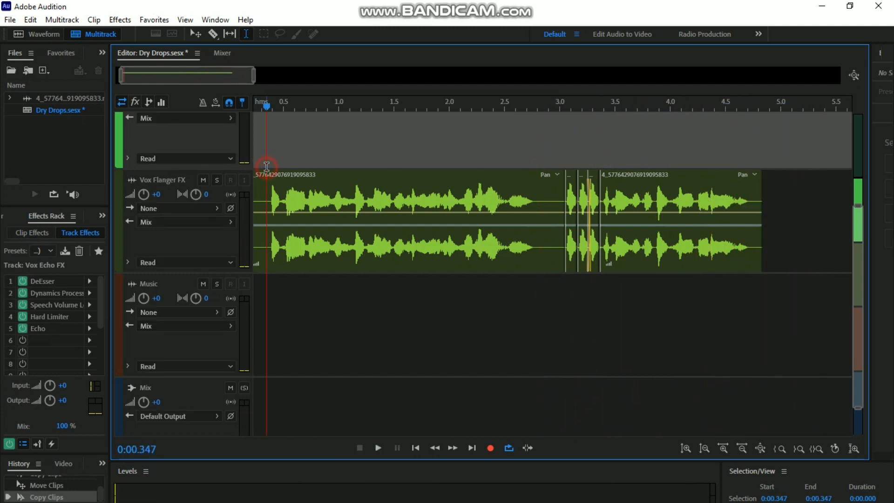
click(378, 447)
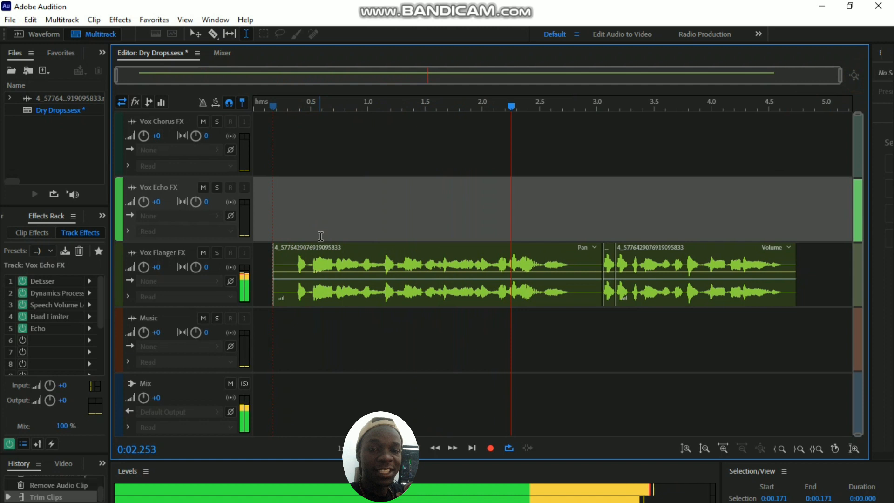
Step: Move the drop's first part to Vox Chorus FX and the second to Vox Flanger FX
click(378, 448)
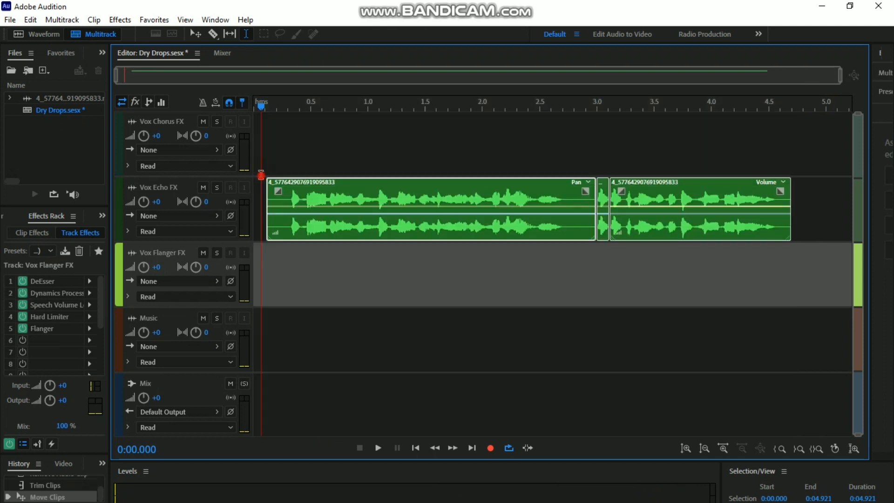
click(377, 448)
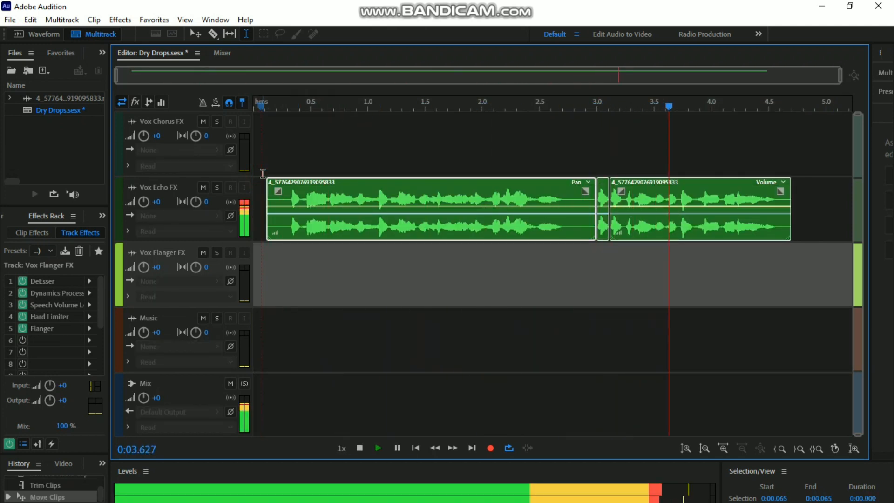
click(360, 447)
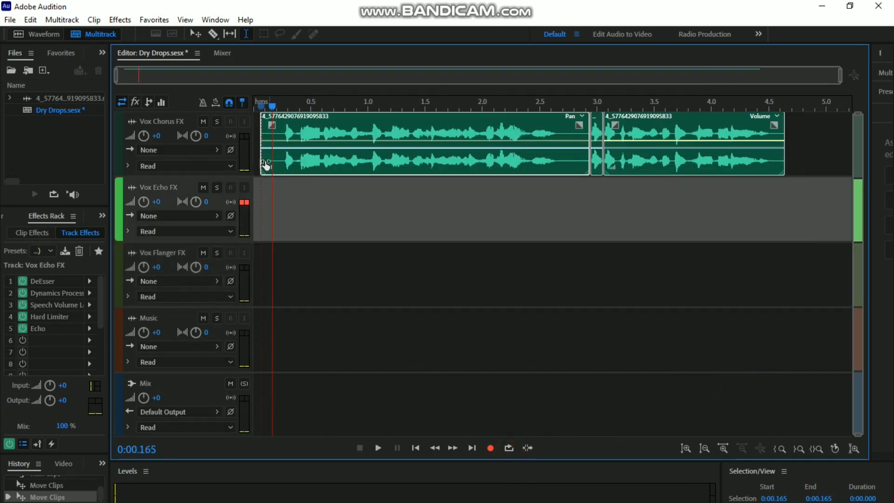
click(378, 447)
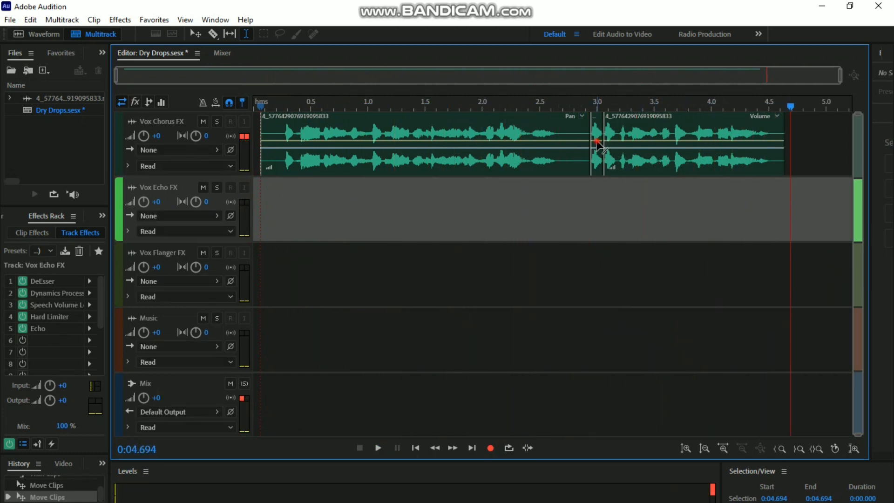
click(650, 143)
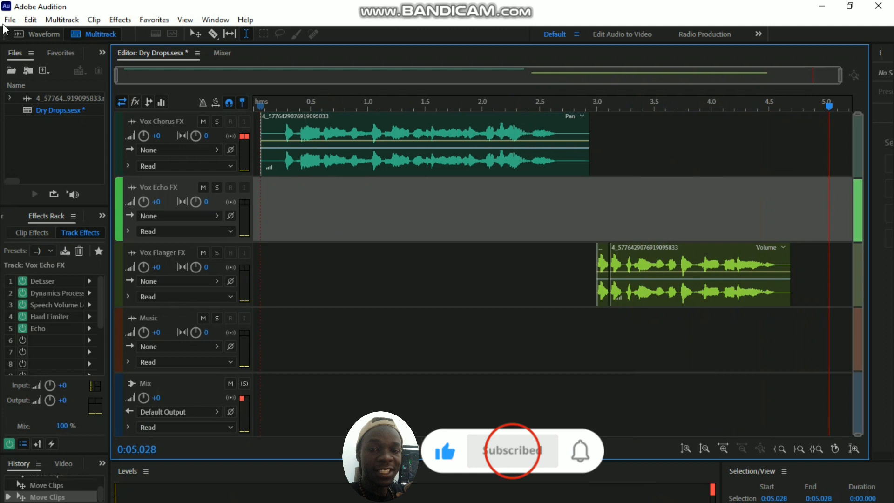
Step: Choose File > Export > Multitrack Mixdown > Entire Session
click(9, 20)
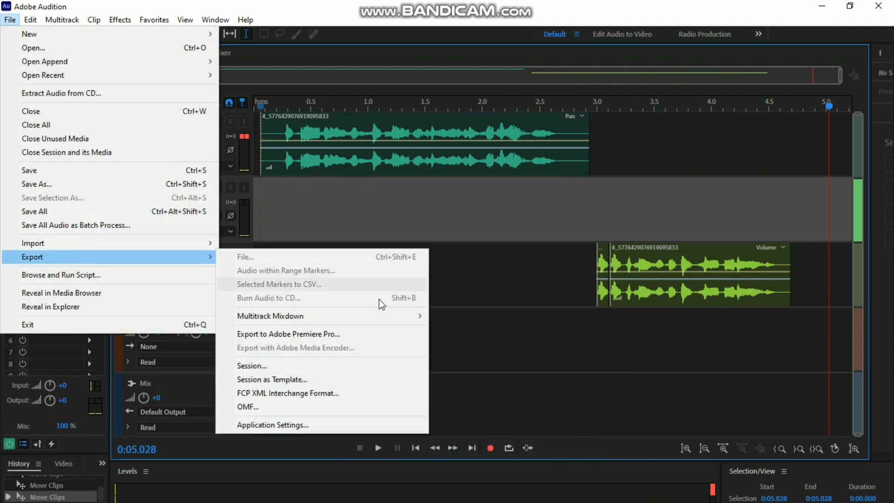
mouse_move(270, 316)
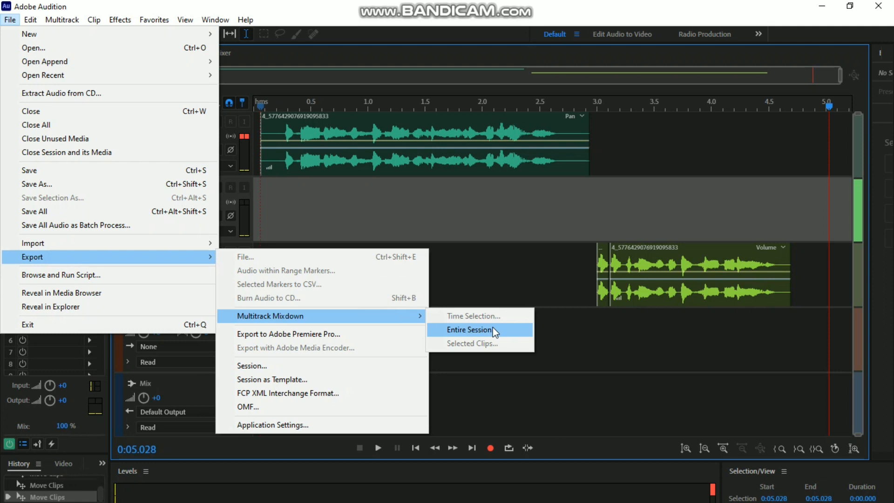
click(469, 329)
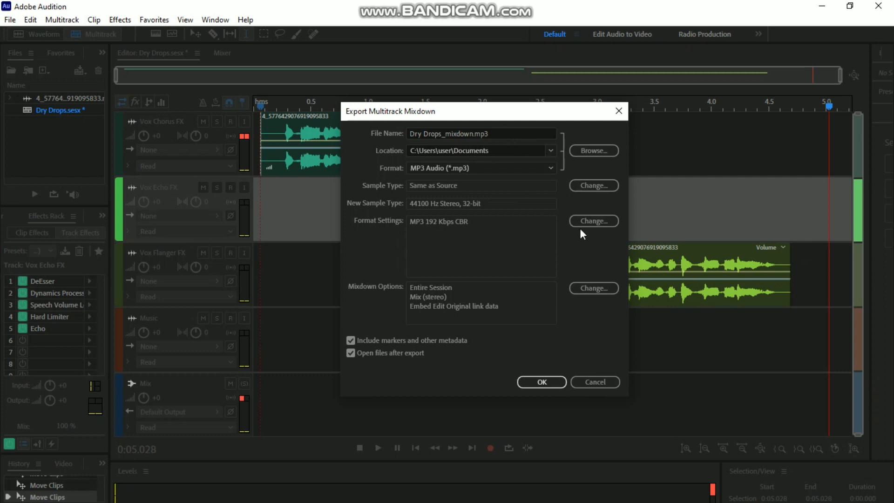
mouse_move(475, 205)
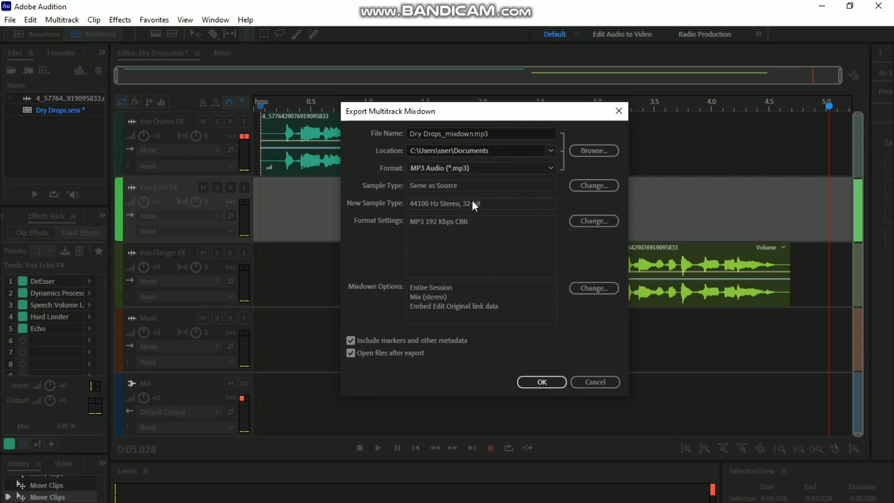
mouse_move(638, 251)
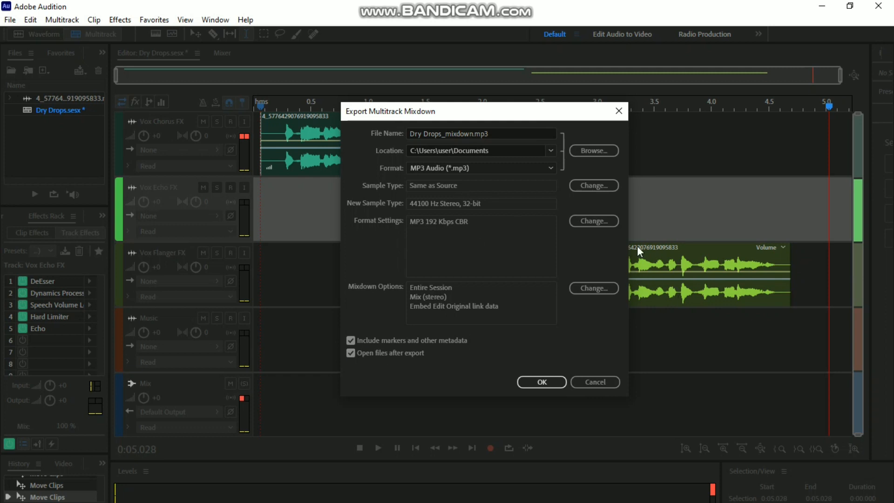